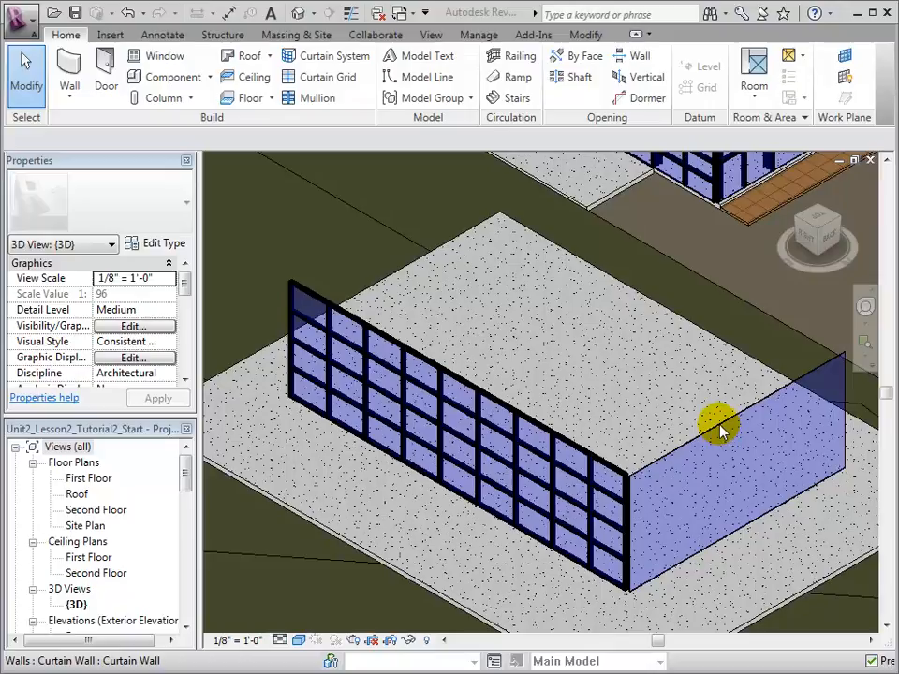
# - Select the plain curtain wall and add a vertical Curtain Grid line at its midpoint
pyautogui.click(720, 431)
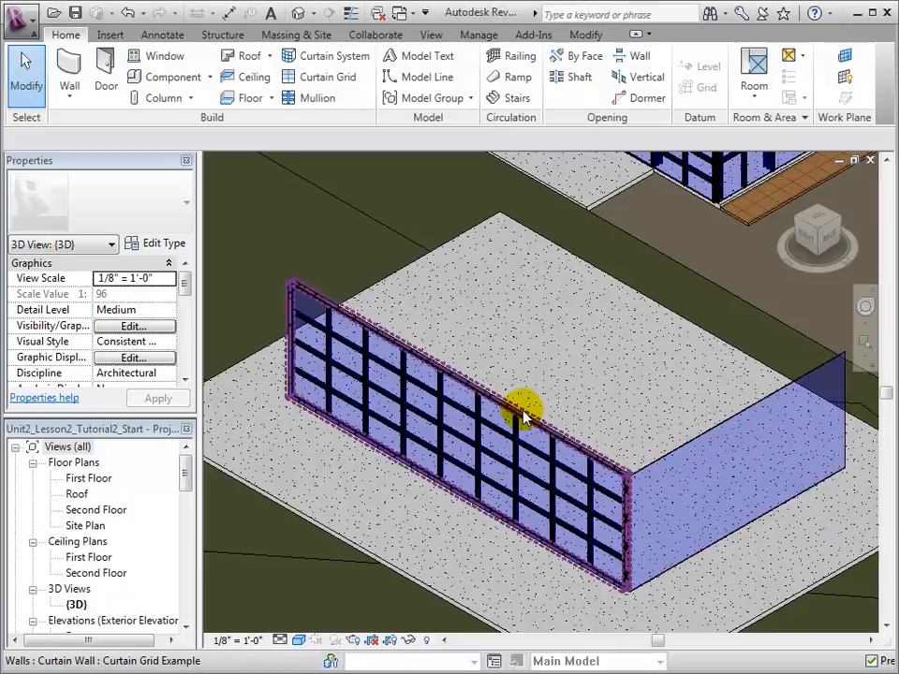
pyautogui.click(522, 412)
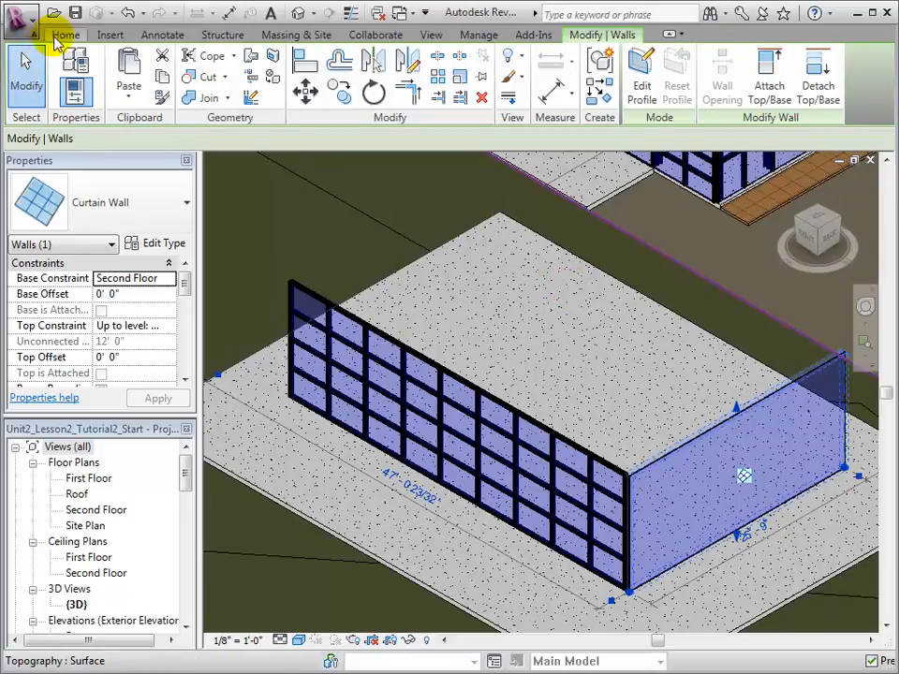
pyautogui.click(66, 35)
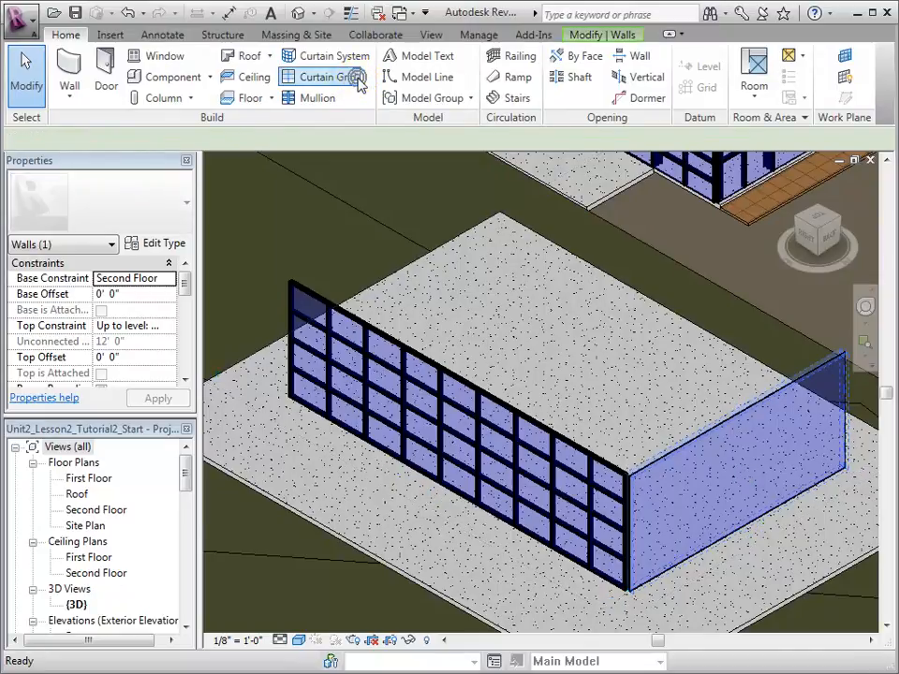
pyautogui.click(326, 77)
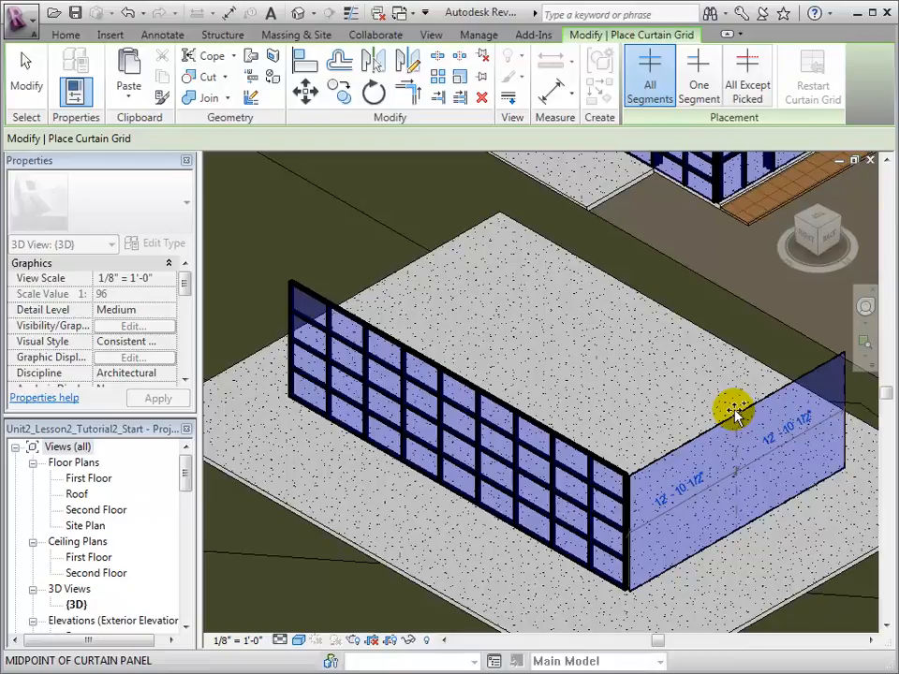
pyautogui.click(734, 414)
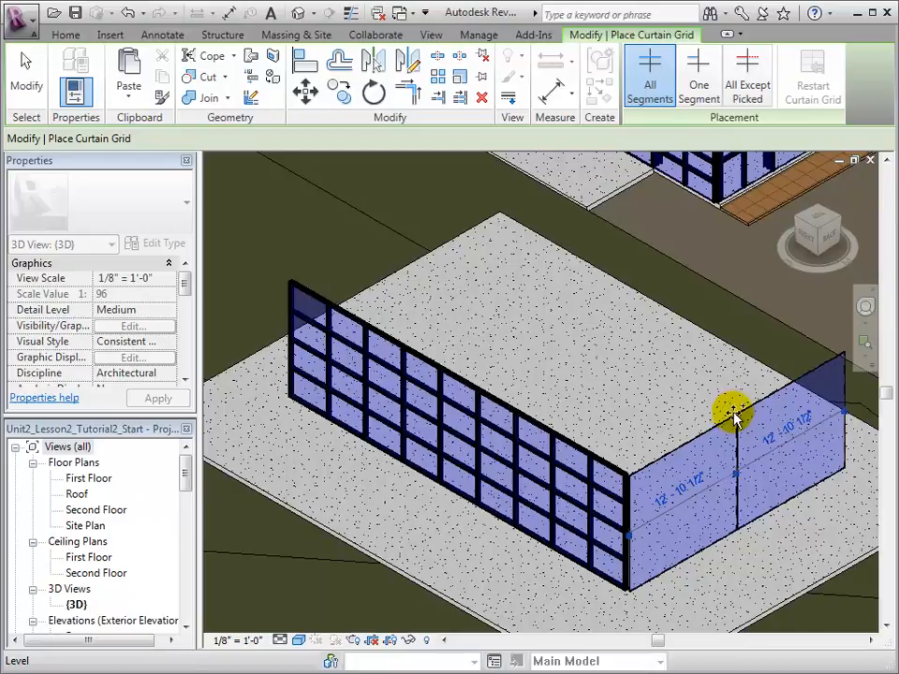
pyautogui.moveTo(688, 439)
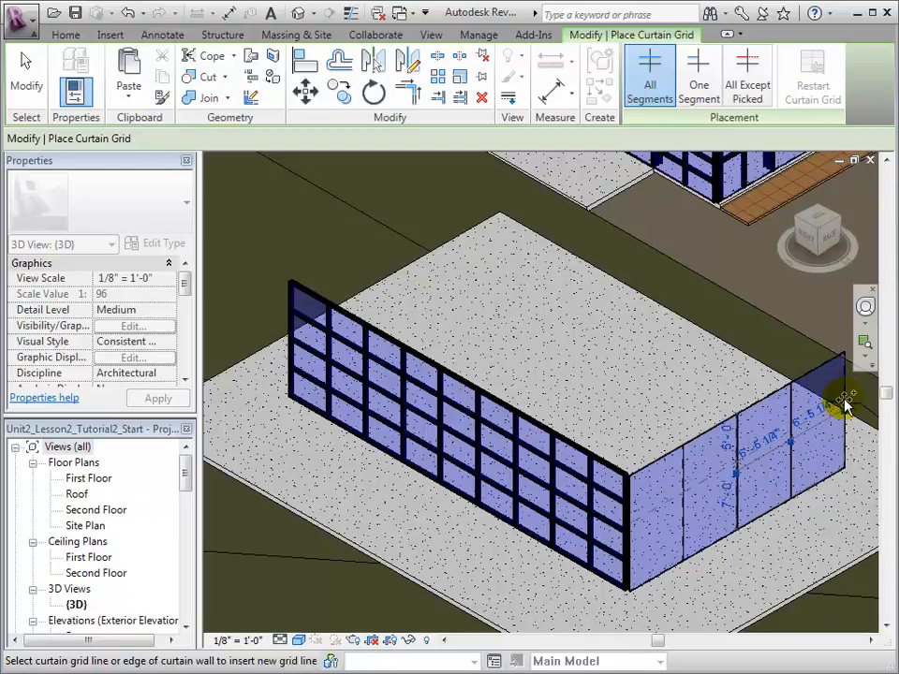
pyautogui.moveTo(843, 412)
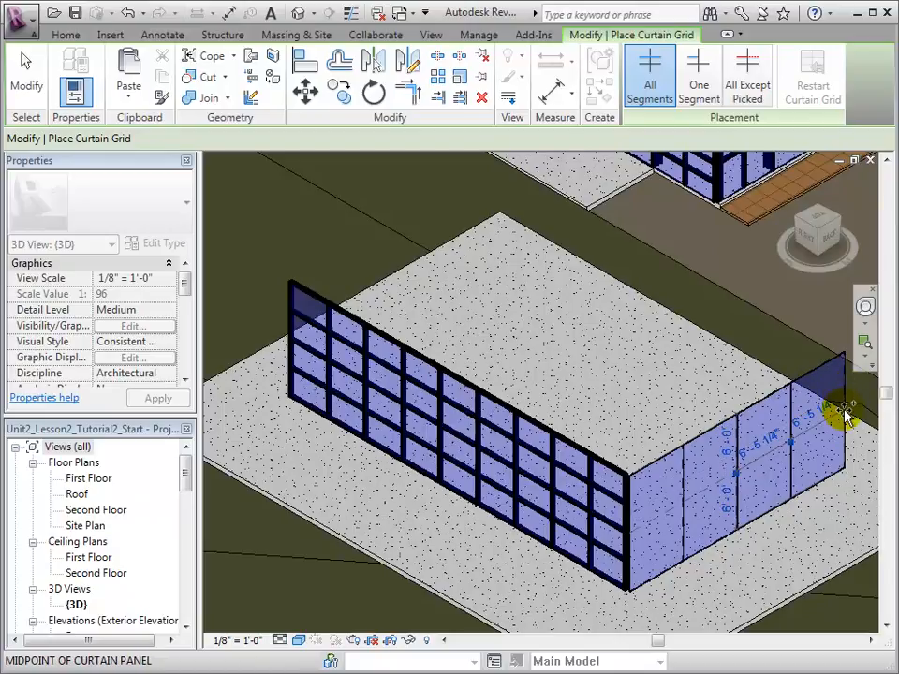
pyautogui.moveTo(842, 398)
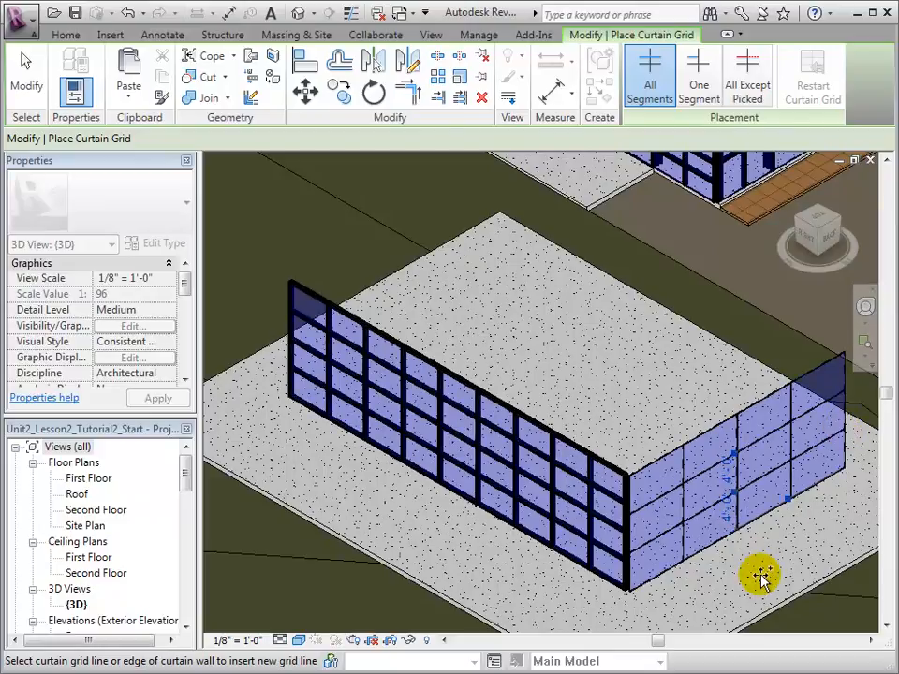
pyautogui.moveTo(616, 223)
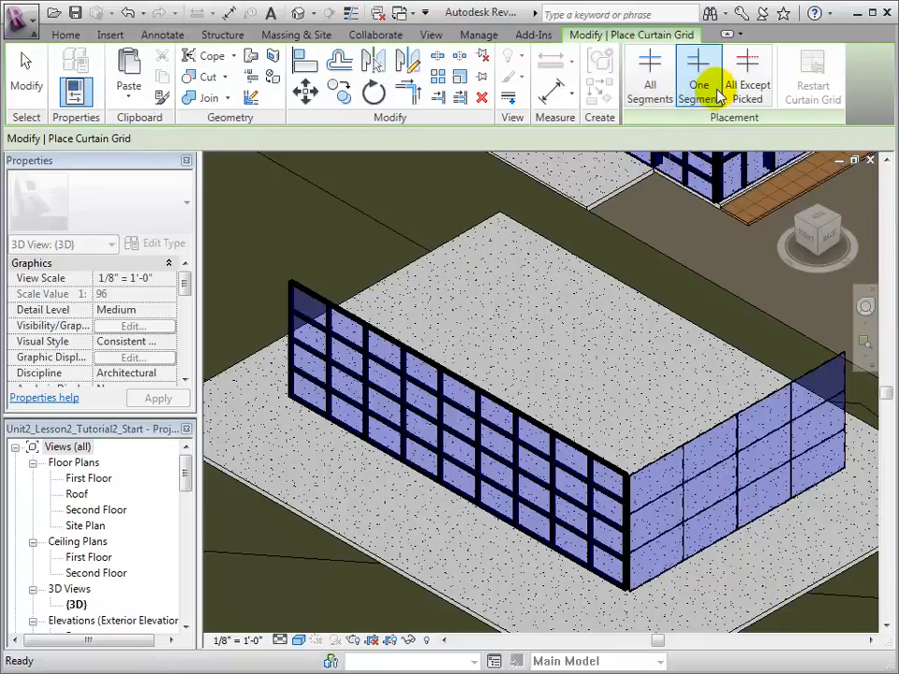
# - Set grid placement to One Segment so new lines add a single panel segment
pyautogui.click(698, 75)
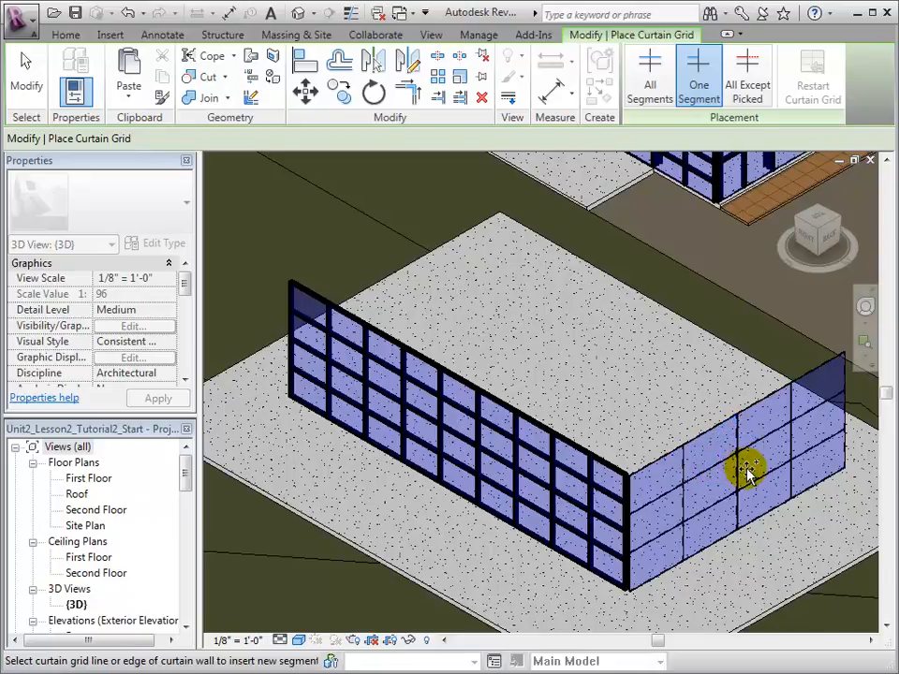
pyautogui.moveTo(720, 468)
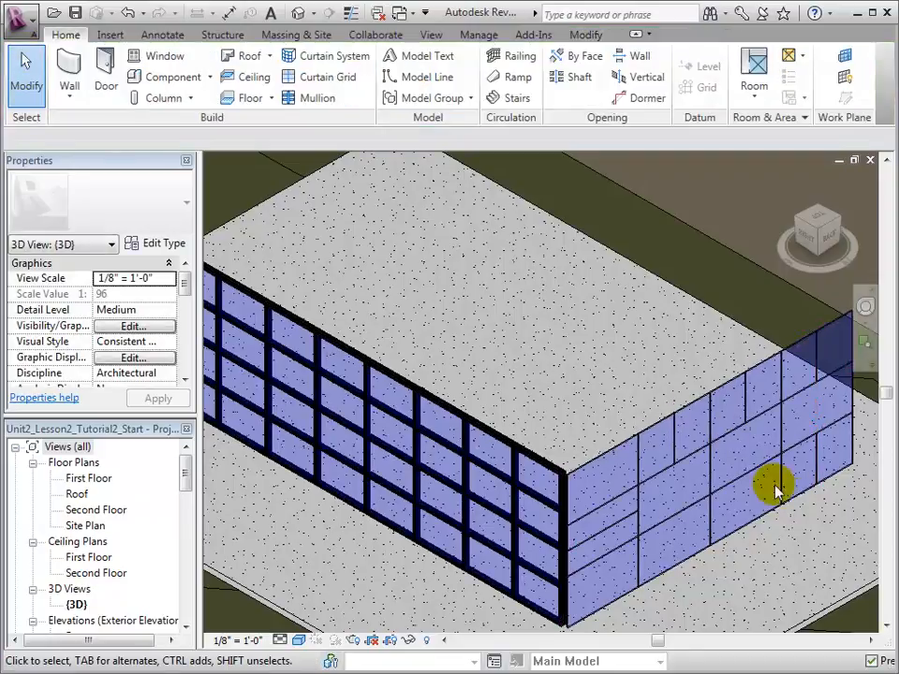
# - Add a single staggered vertical grid segment for the brick-like panel pattern
pyautogui.moveTo(777, 487); pyautogui.dragTo(763, 547)
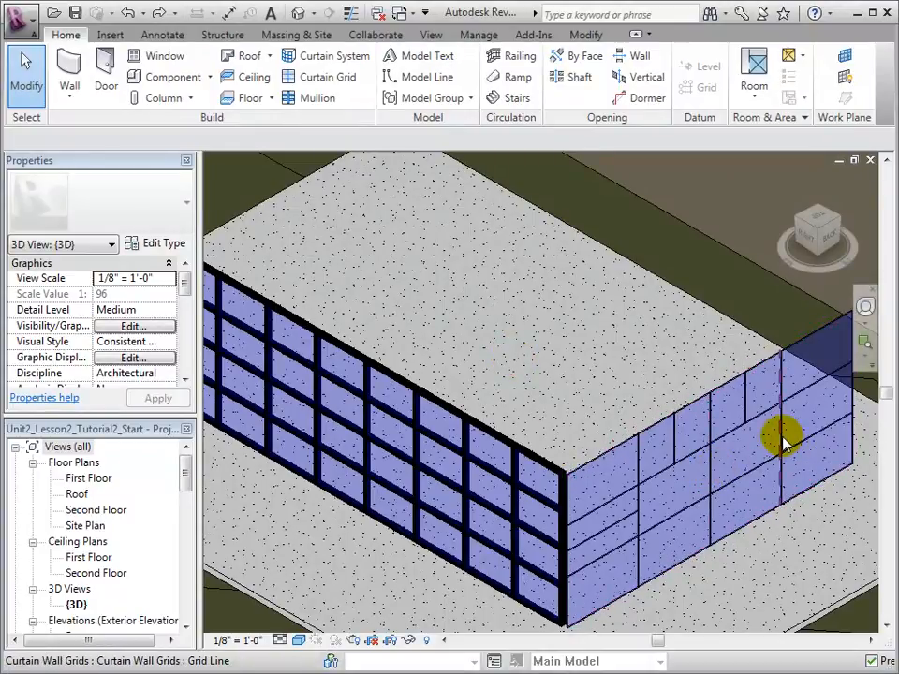
# - Select the full-height vertical grid line and start Add/Remove Segments on it
pyautogui.click(782, 439)
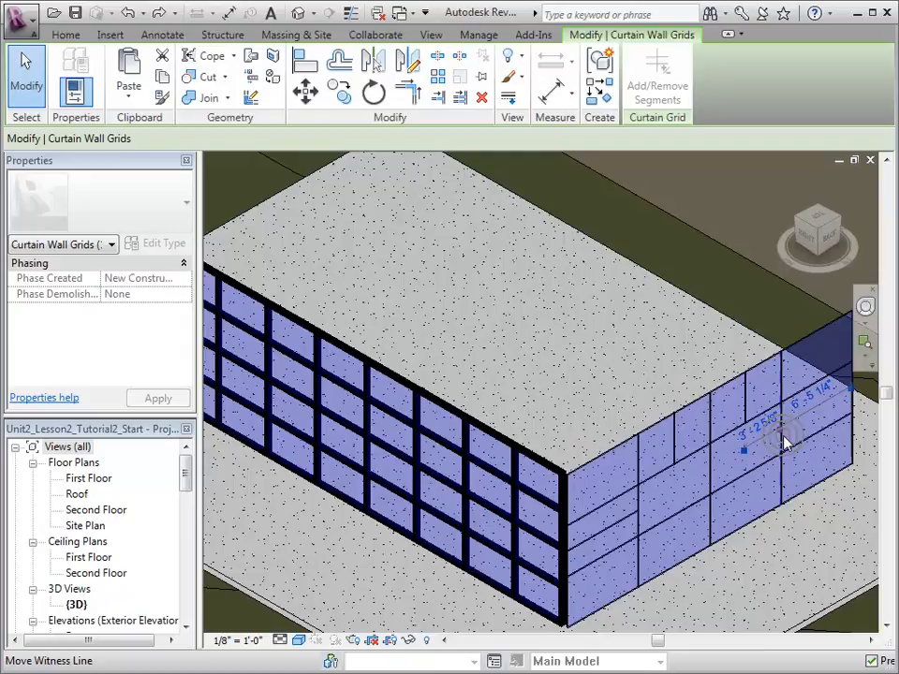
pyautogui.click(656, 75)
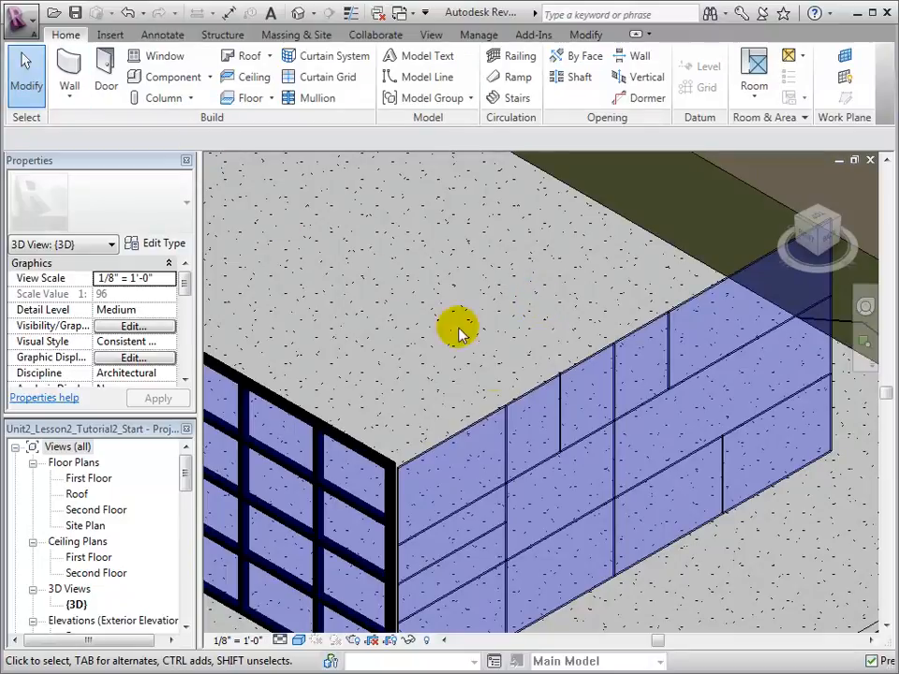
pyautogui.click(561, 417)
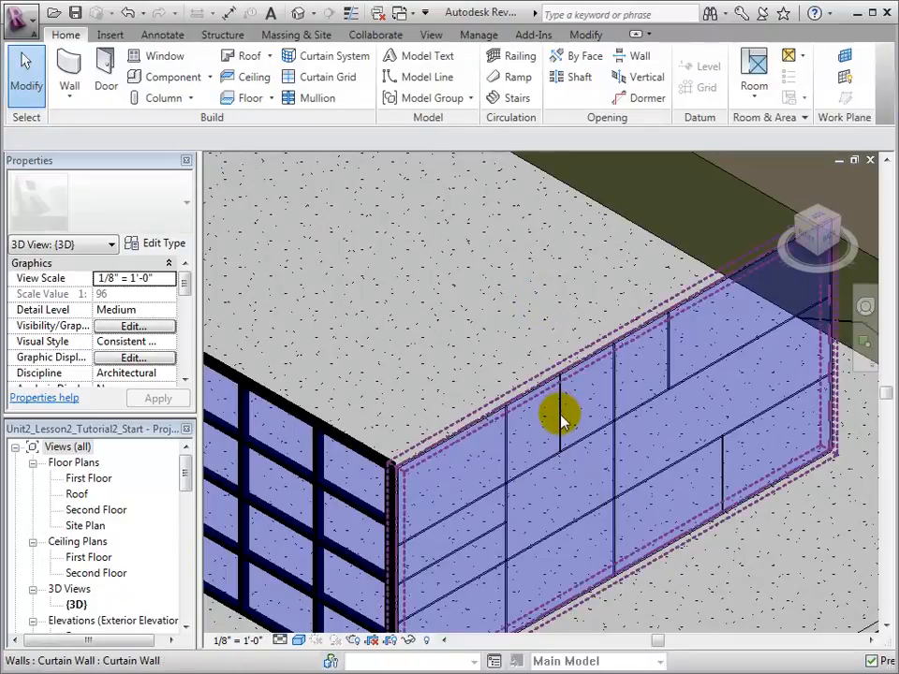
pyautogui.click(562, 422)
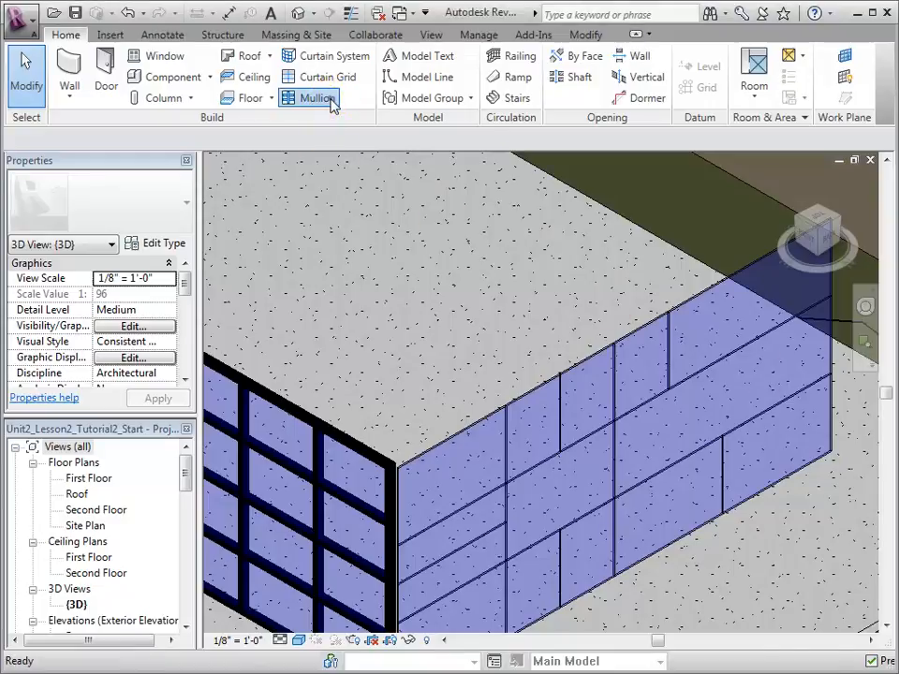
# - Start the Mullion tool and choose the rectangular mullion type for the grid lines
pyautogui.click(317, 97)
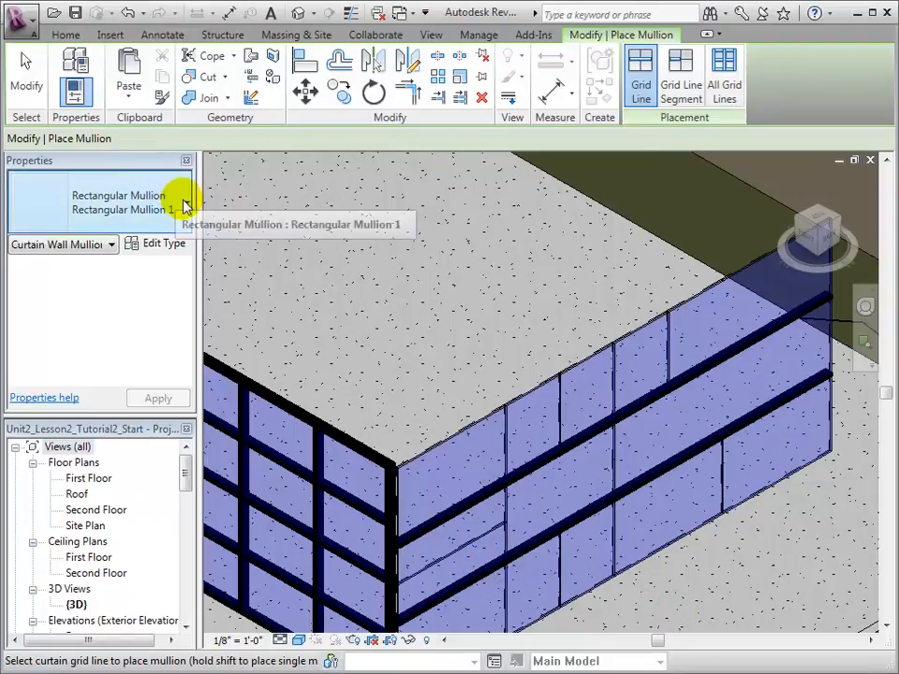
pyautogui.click(186, 208)
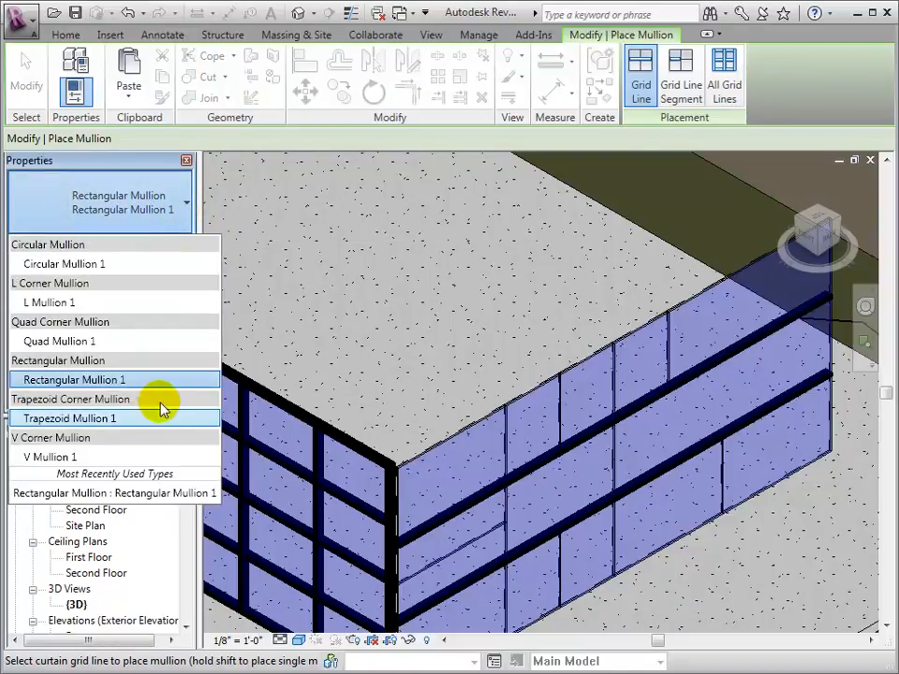
pyautogui.click(73, 379)
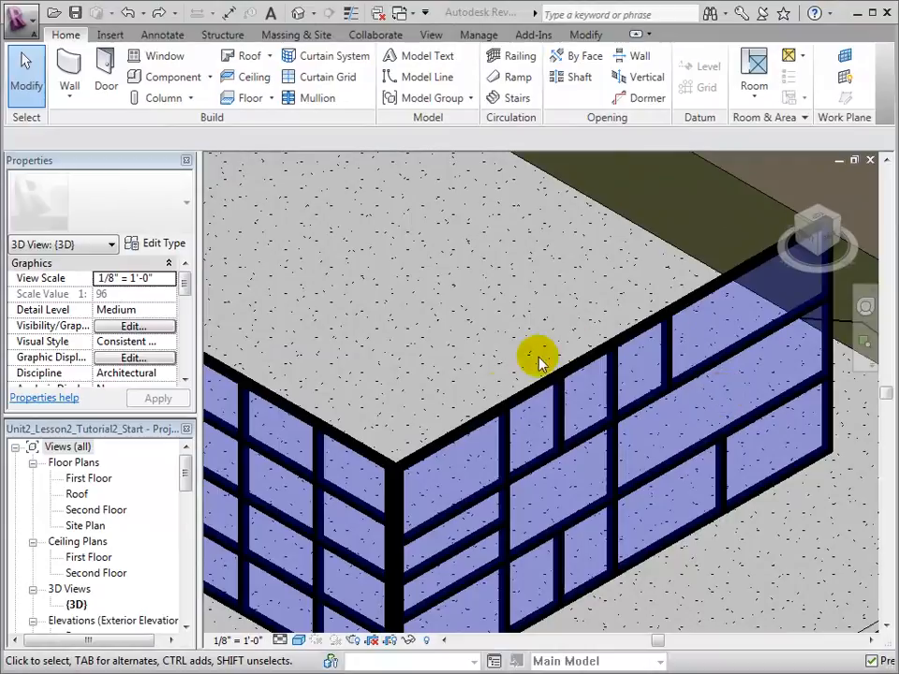
pyautogui.moveTo(746, 531)
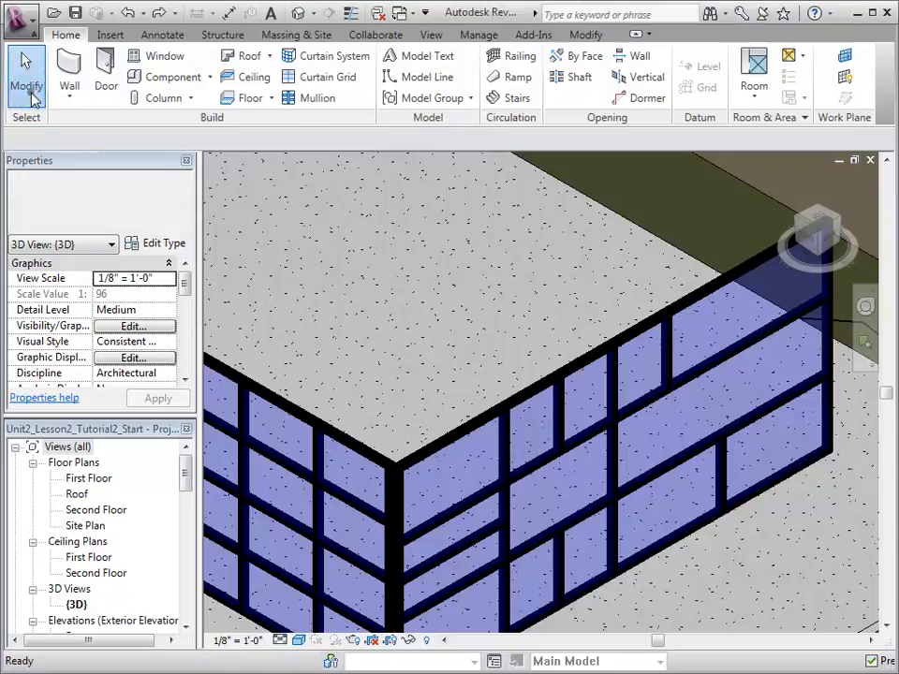
pyautogui.click(724, 477)
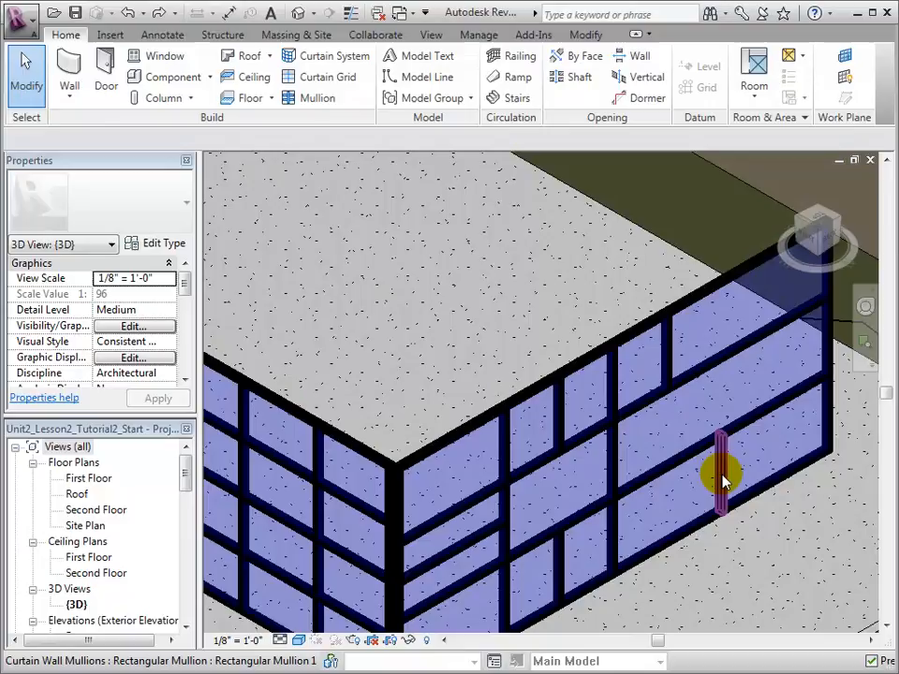
# - Select a horizontal grid line on the right wall and edit its spacing dimension
pyautogui.click(721, 468)
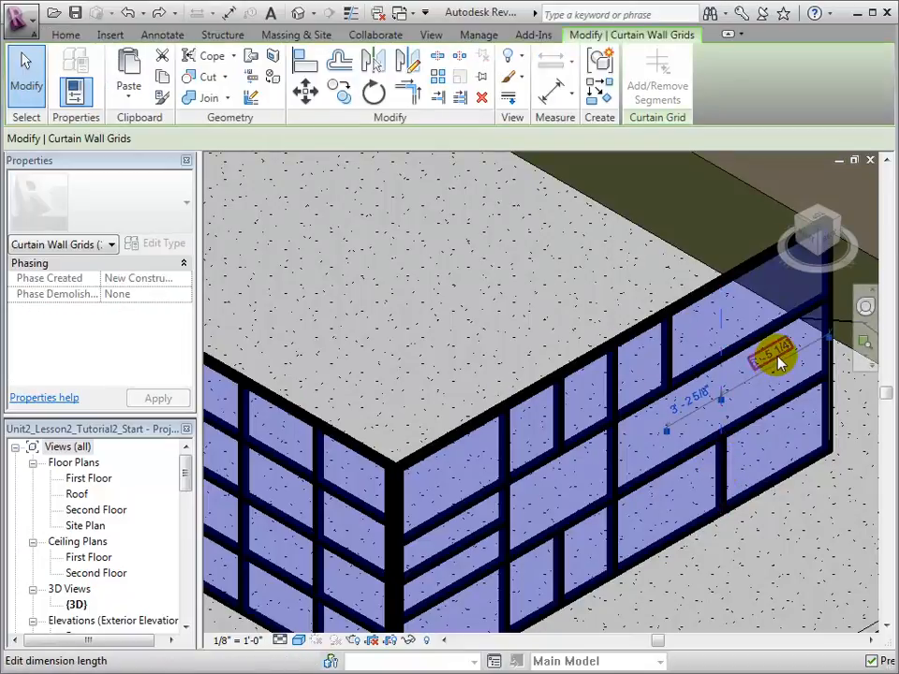
pyautogui.click(772, 377)
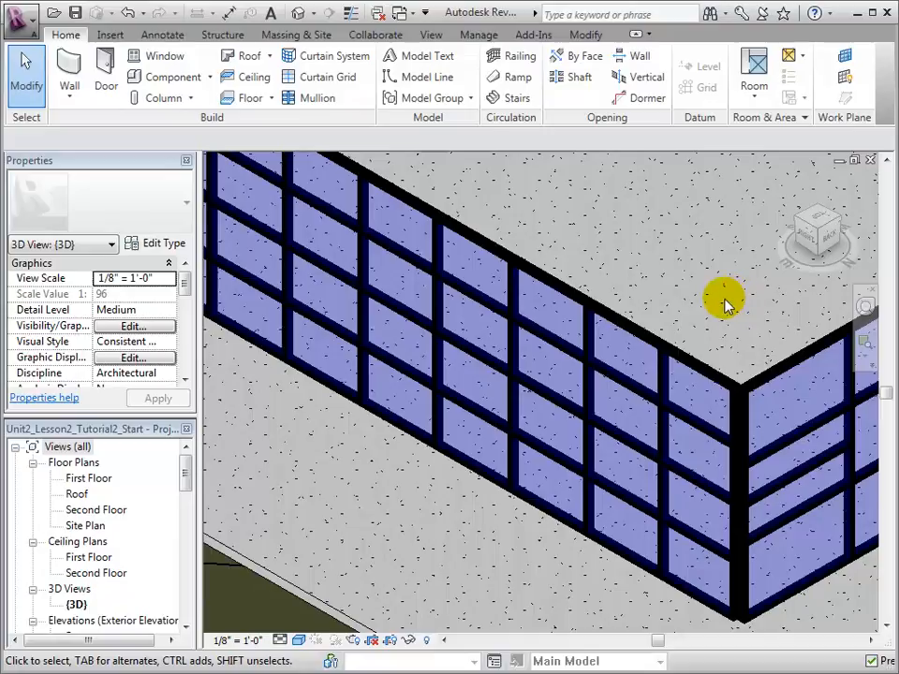
pyautogui.moveTo(721, 304)
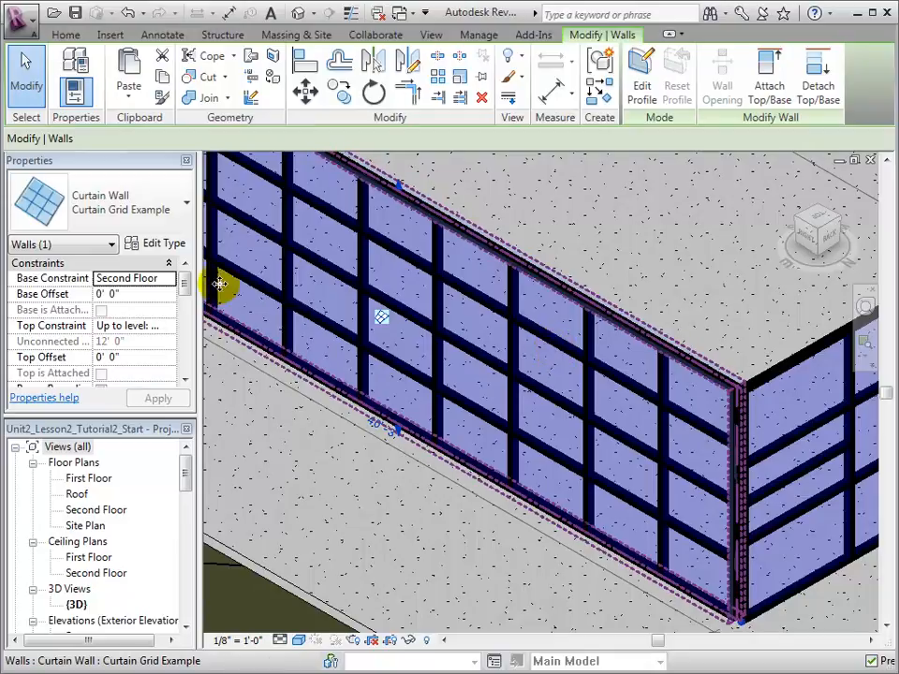
pyautogui.click(163, 242)
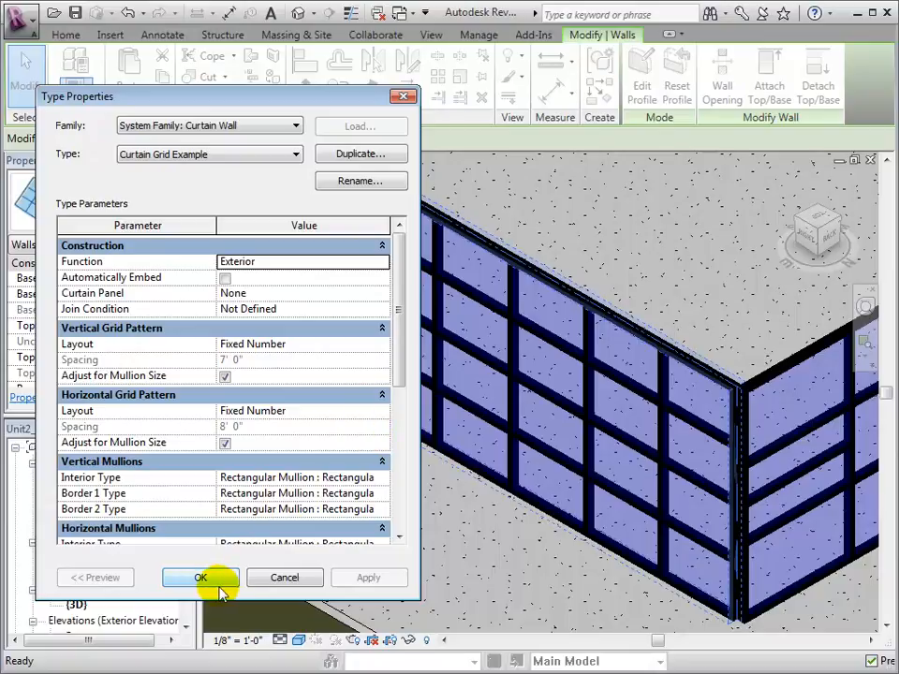
pyautogui.click(199, 576)
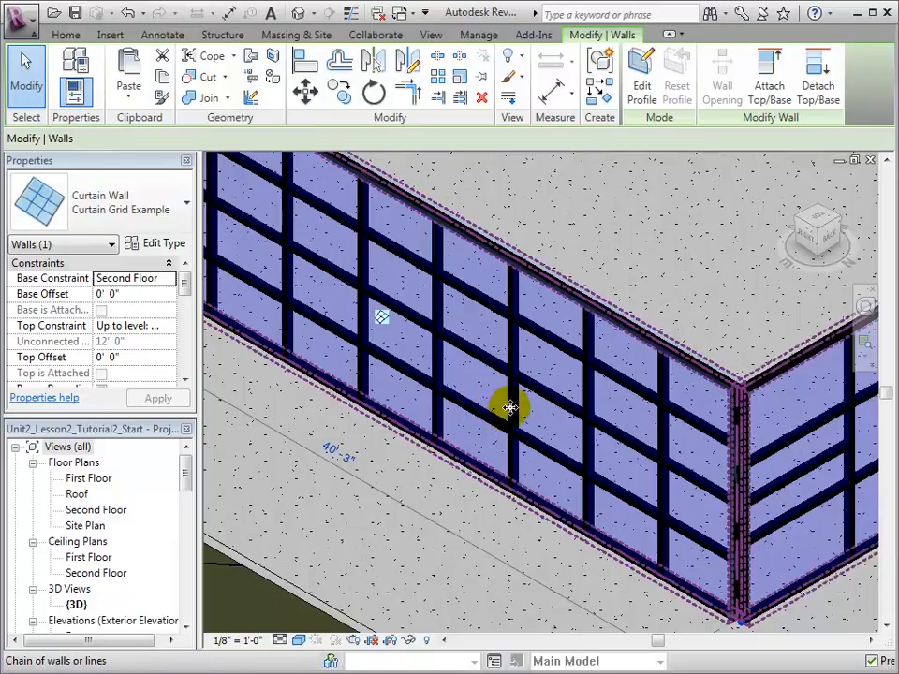
pyautogui.click(513, 393)
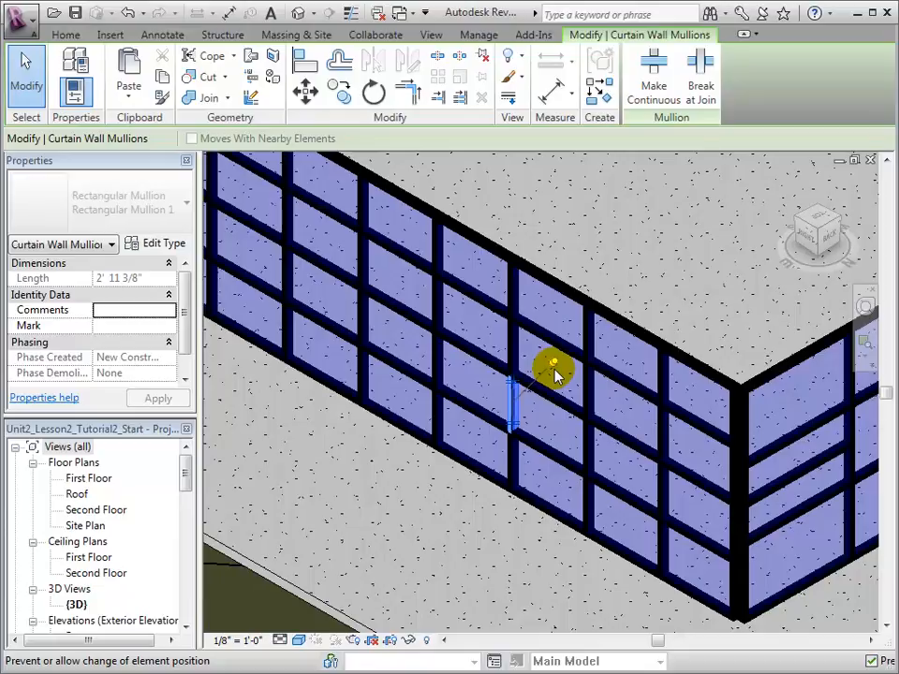
pyautogui.moveTo(559, 377)
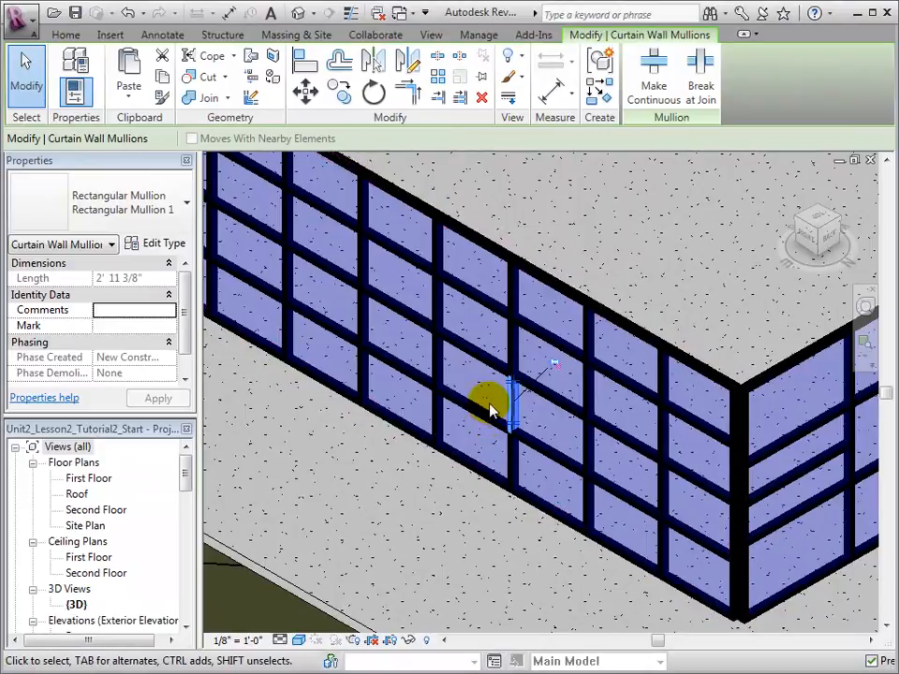
# - Select a horizontal mullion in the middle bays of the evenly gridded wall
pyautogui.click(482, 417)
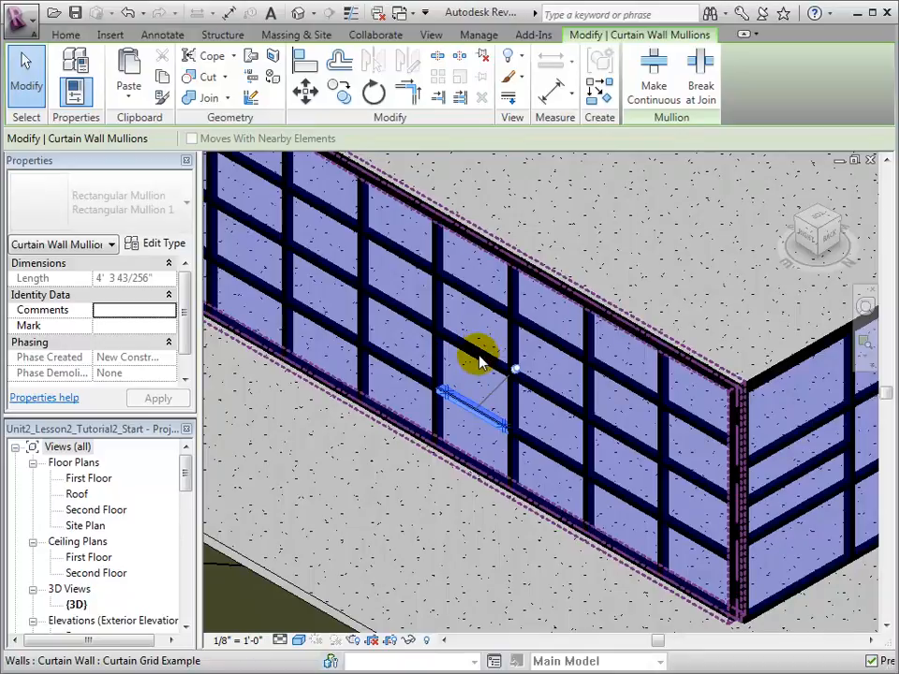
# - Ctrl-select the six horizontal mullions in the two middle bays, unpin and delete them
pyautogui.click(482, 360)
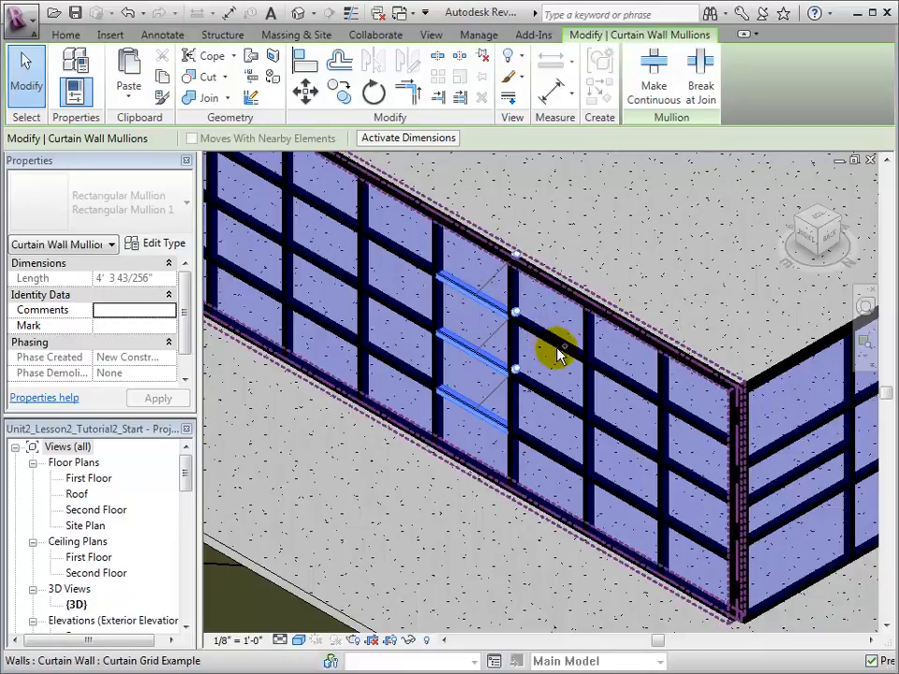
pyautogui.click(557, 346)
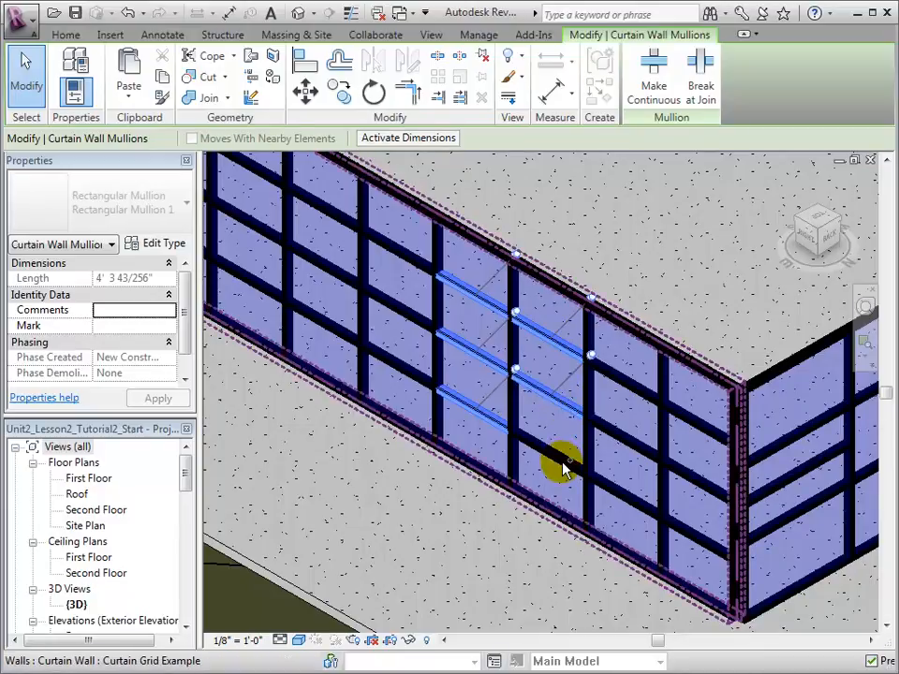
pyautogui.click(557, 458)
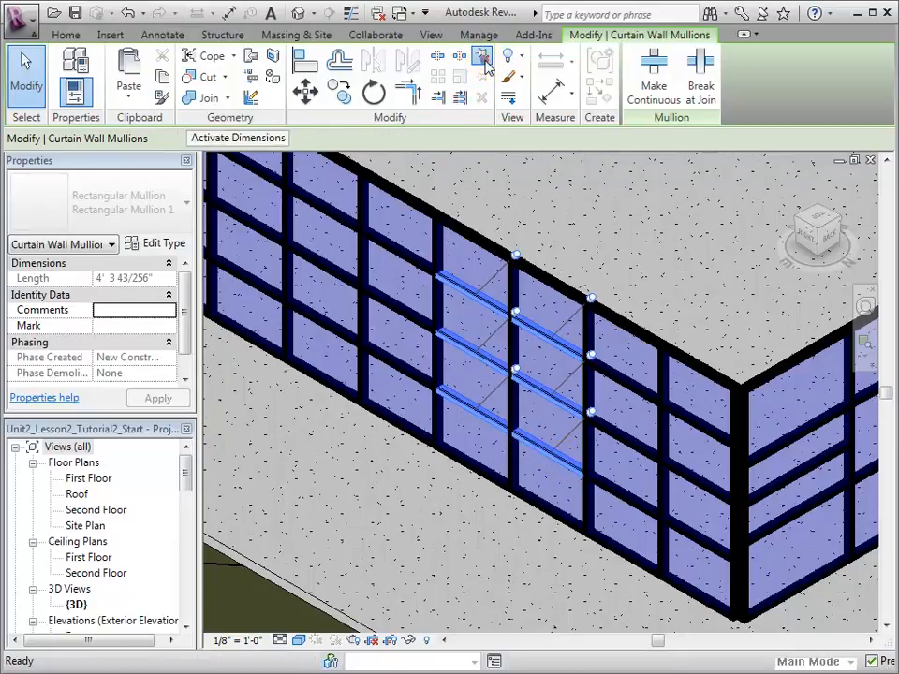
pyautogui.click(478, 354)
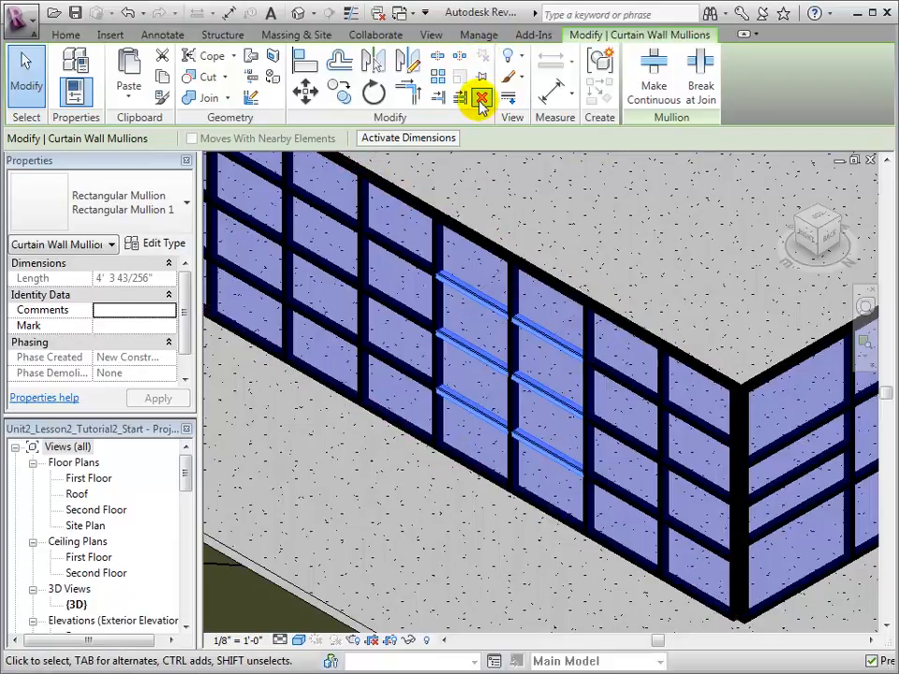
pyautogui.click(459, 545)
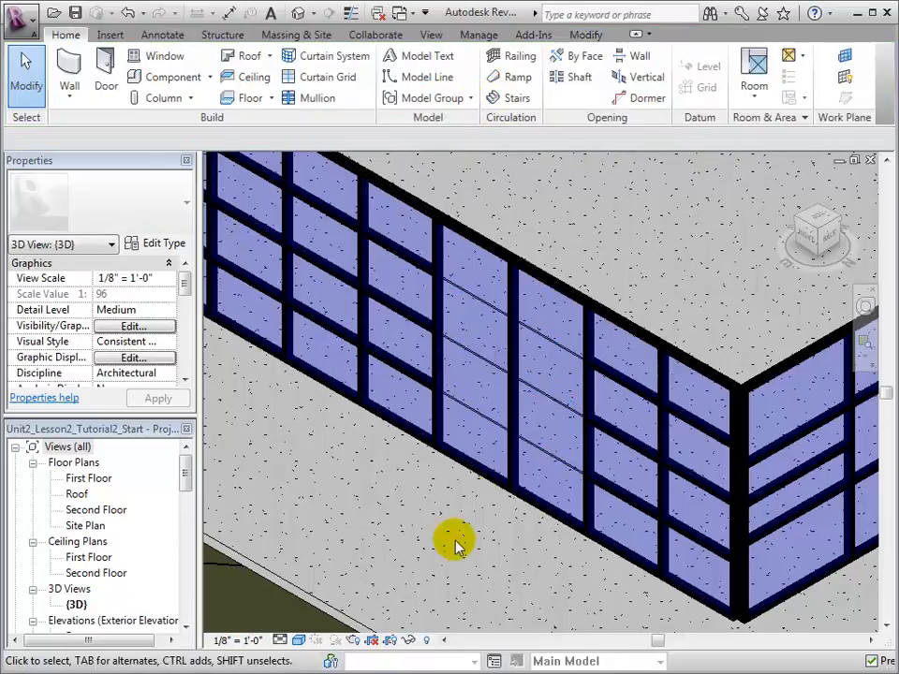
# - Clear the selection and select a bare horizontal grid line in the middle bays
pyautogui.click(585, 541)
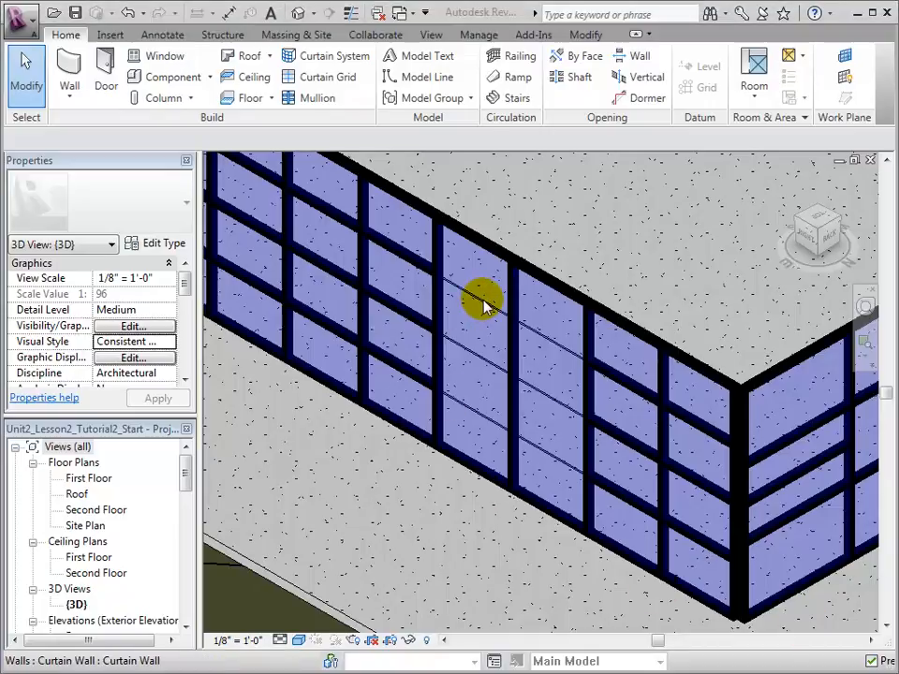
pyautogui.click(482, 299)
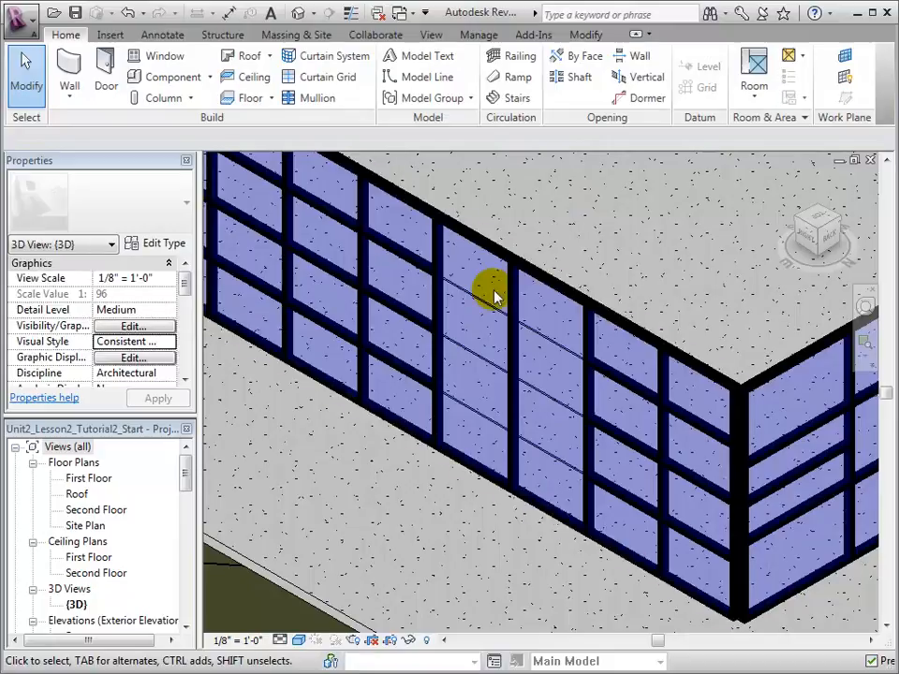
pyautogui.click(491, 290)
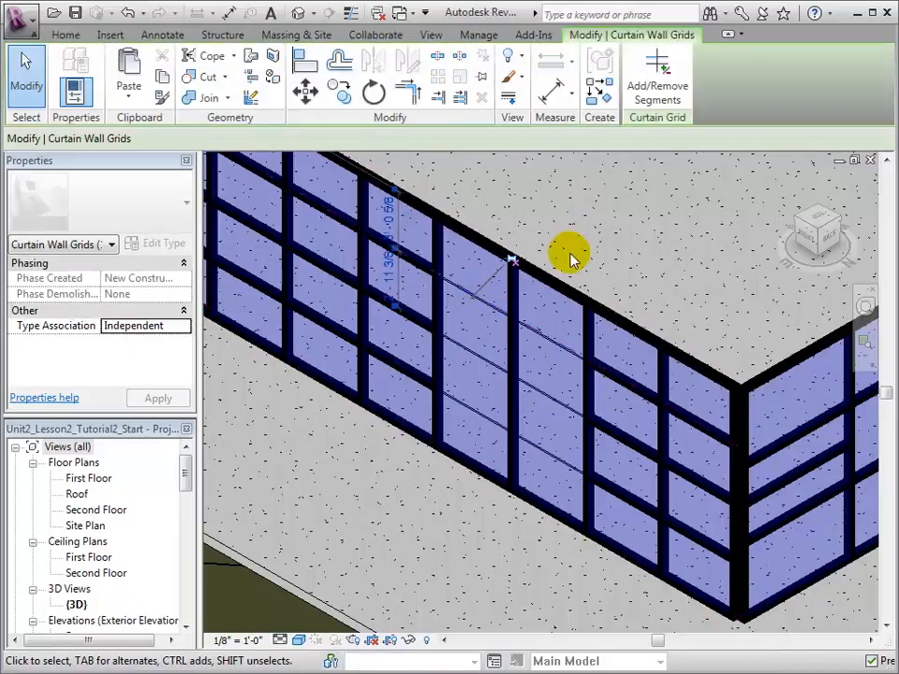